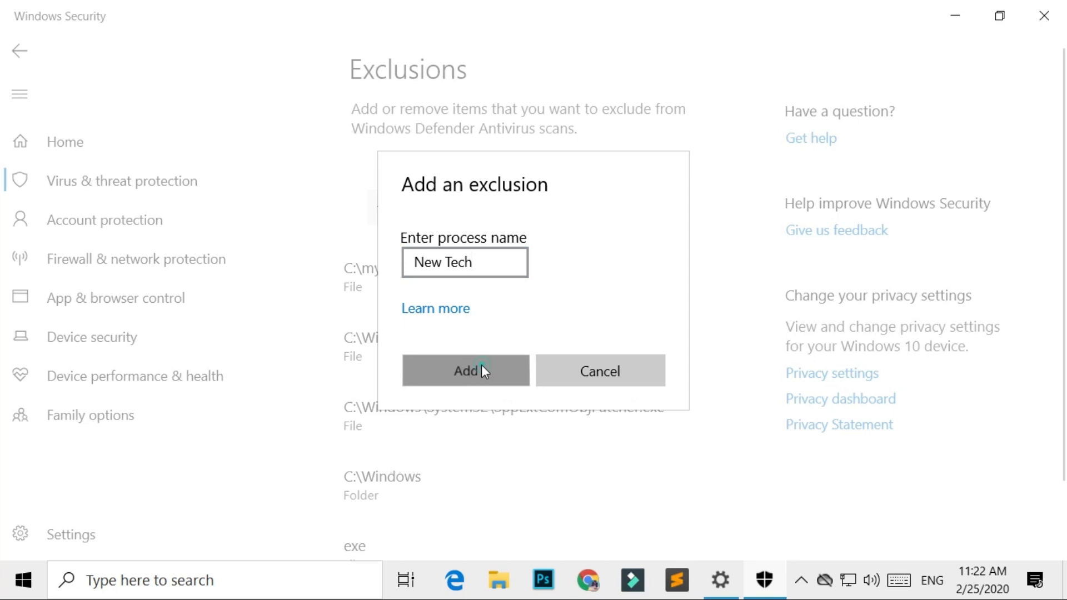
Confirm adding the New Tech process exclusion in the Add an exclusion dialog
click(466, 370)
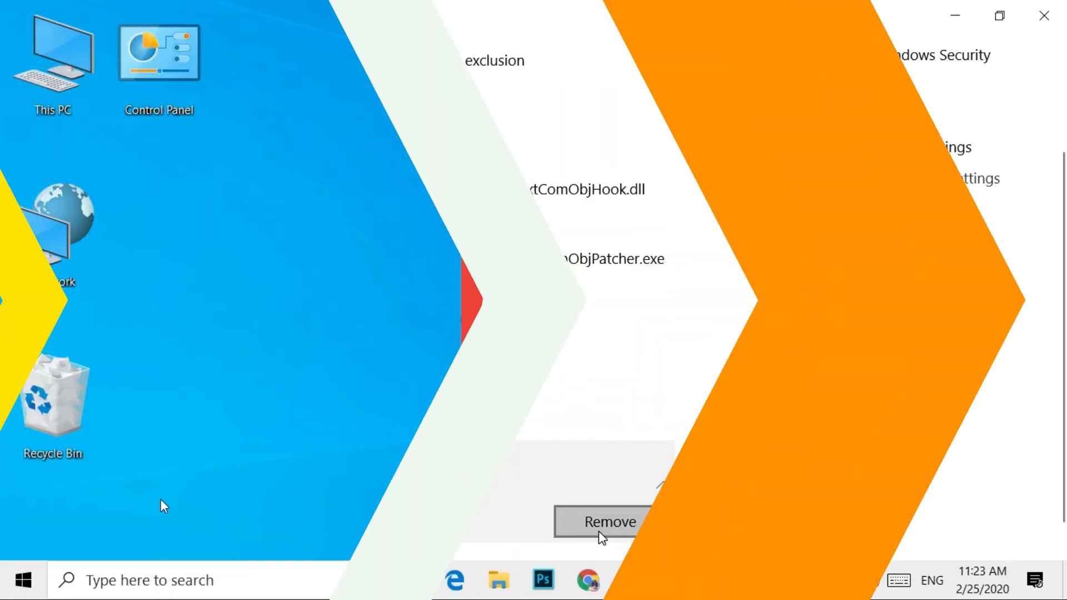
From Start, reach Settings > Update & Security > Windows Security, listing protection areas
click(23, 579)
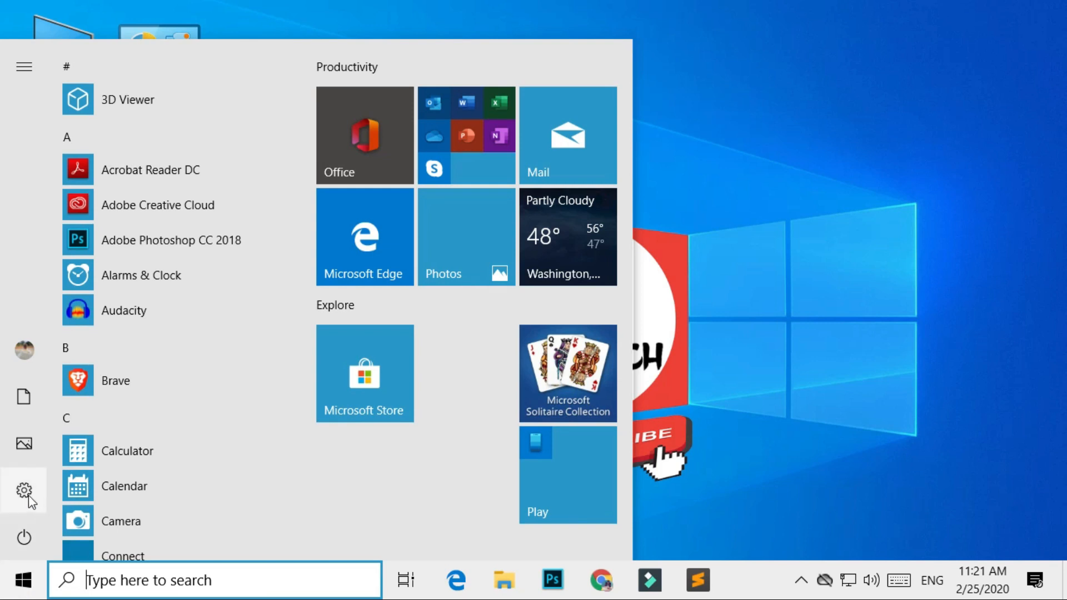
click(23, 490)
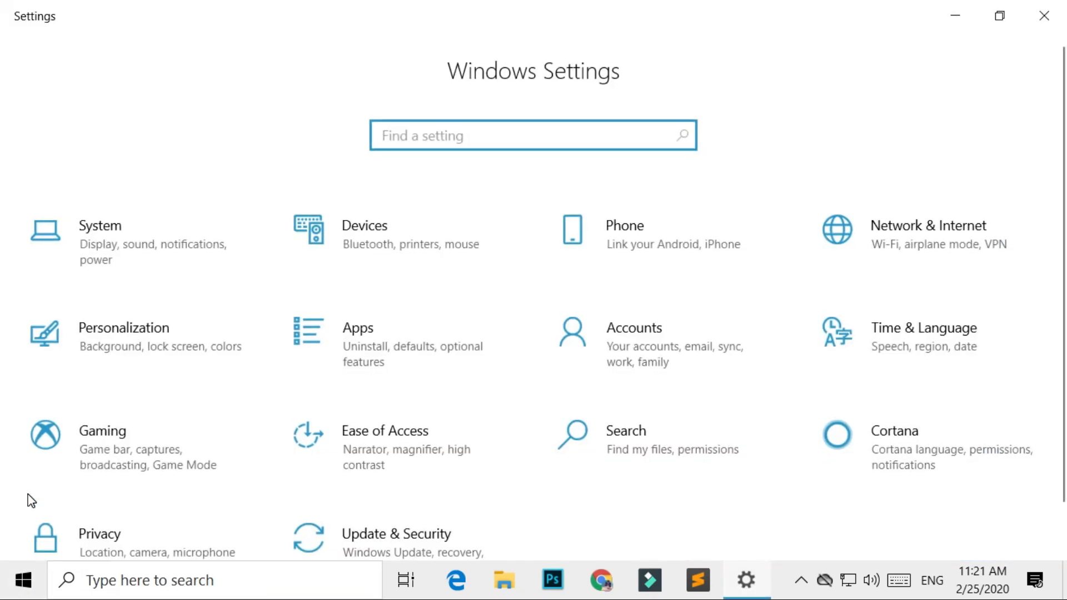
scroll(down, 3)
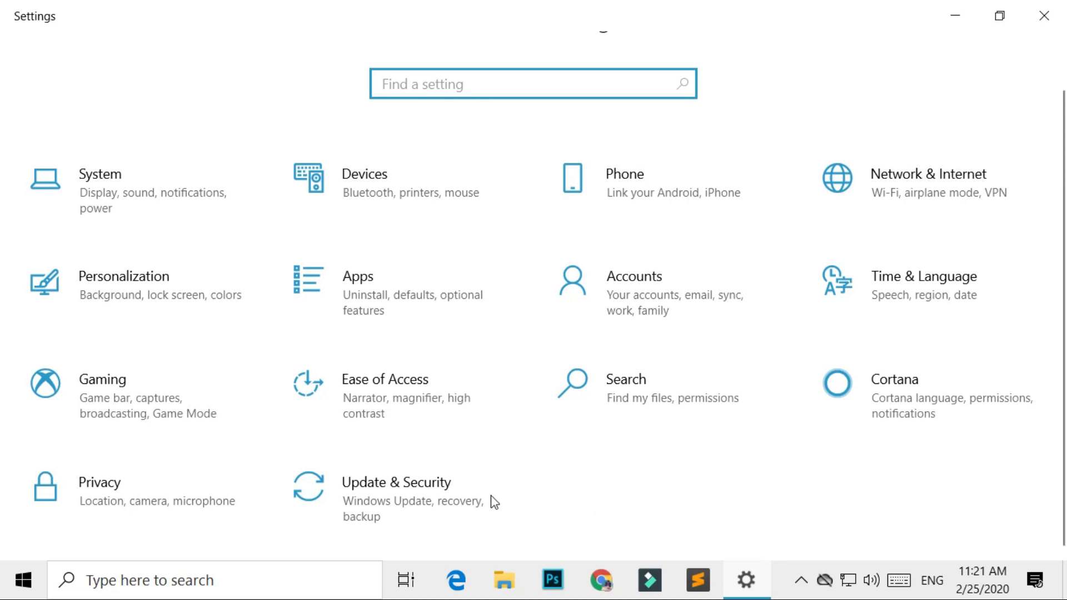
mouse_move(381, 497)
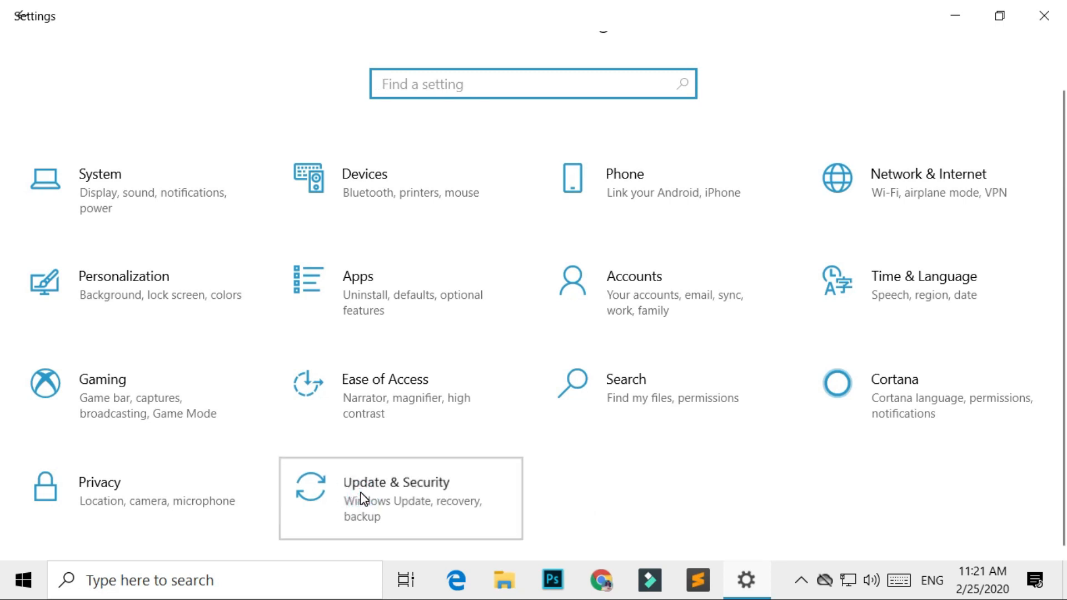
click(396, 482)
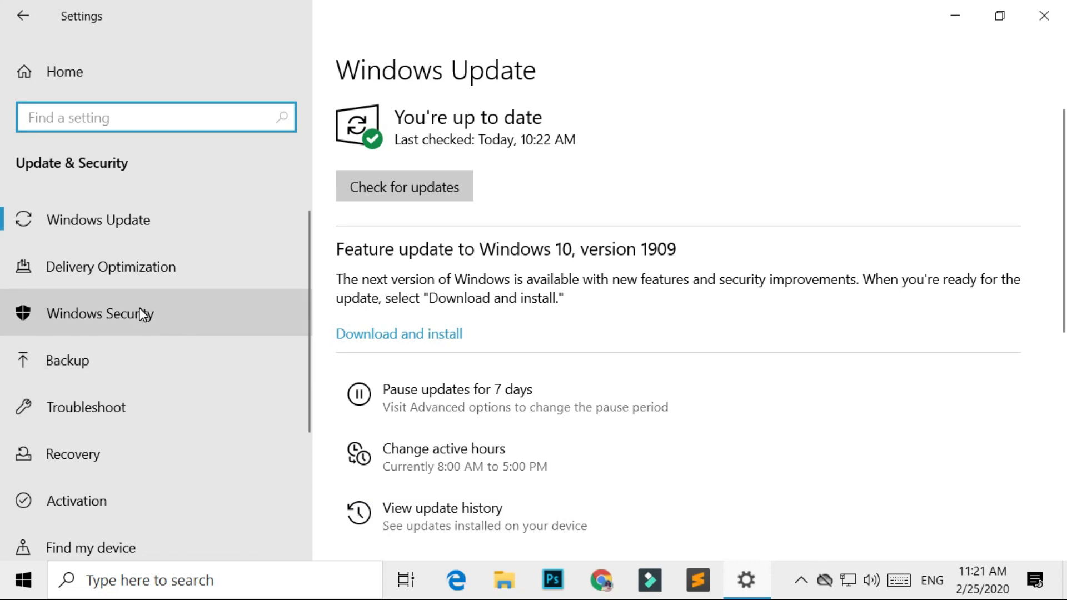
click(101, 313)
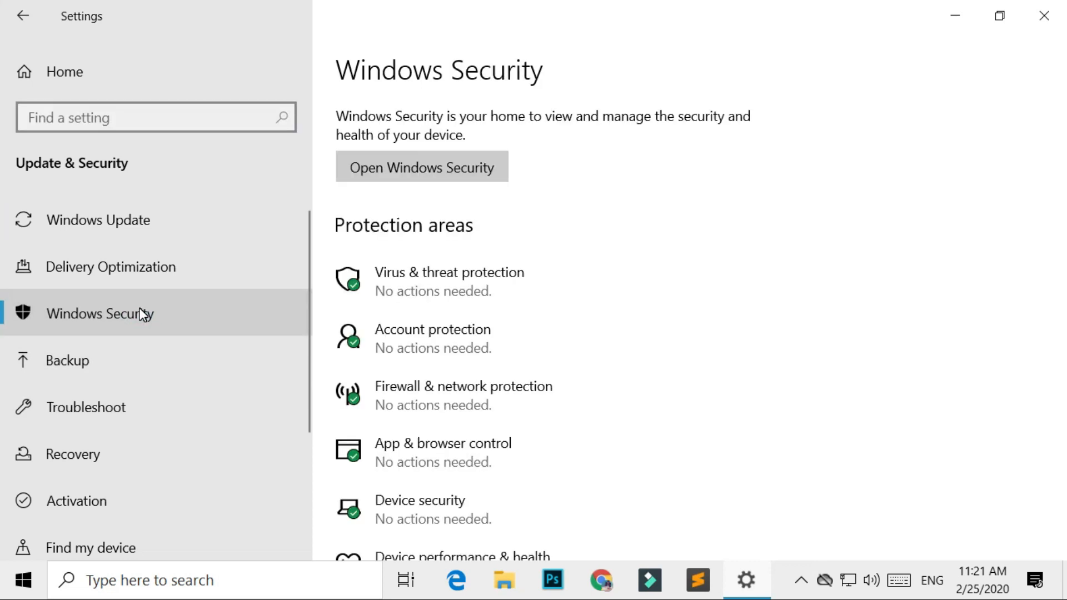
mouse_move(578, 292)
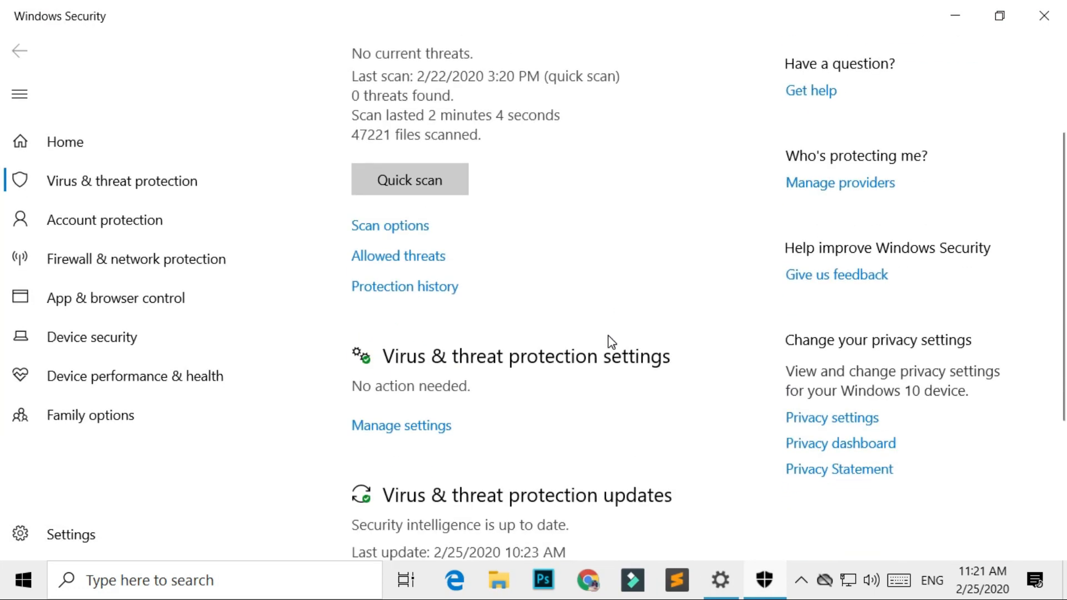
Go through Virus & threat protection settings to the Exclusions page listing two System32 files
scroll(down, 3)
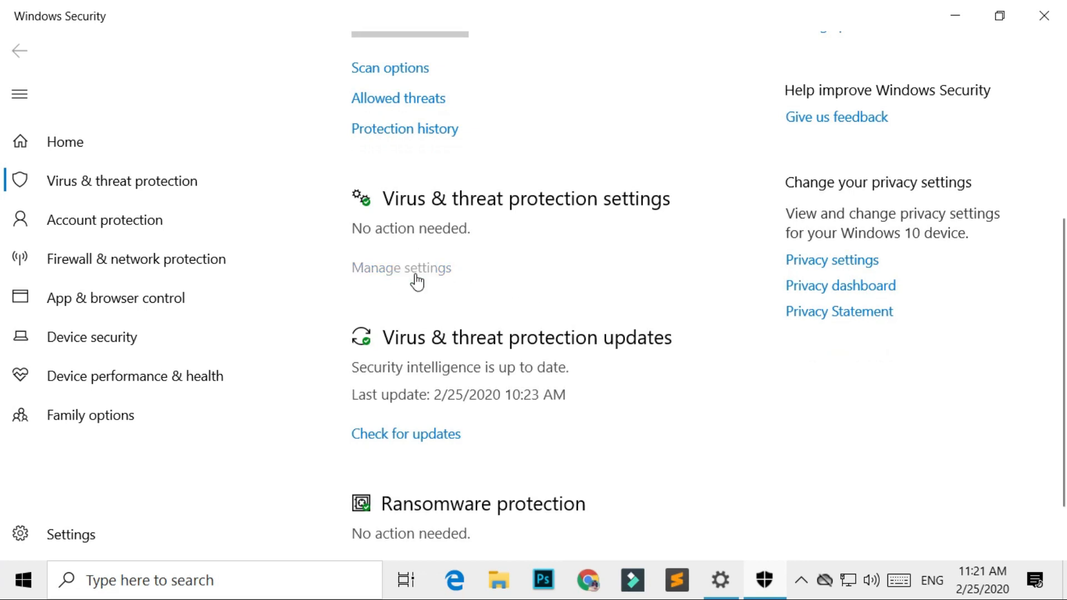
click(401, 268)
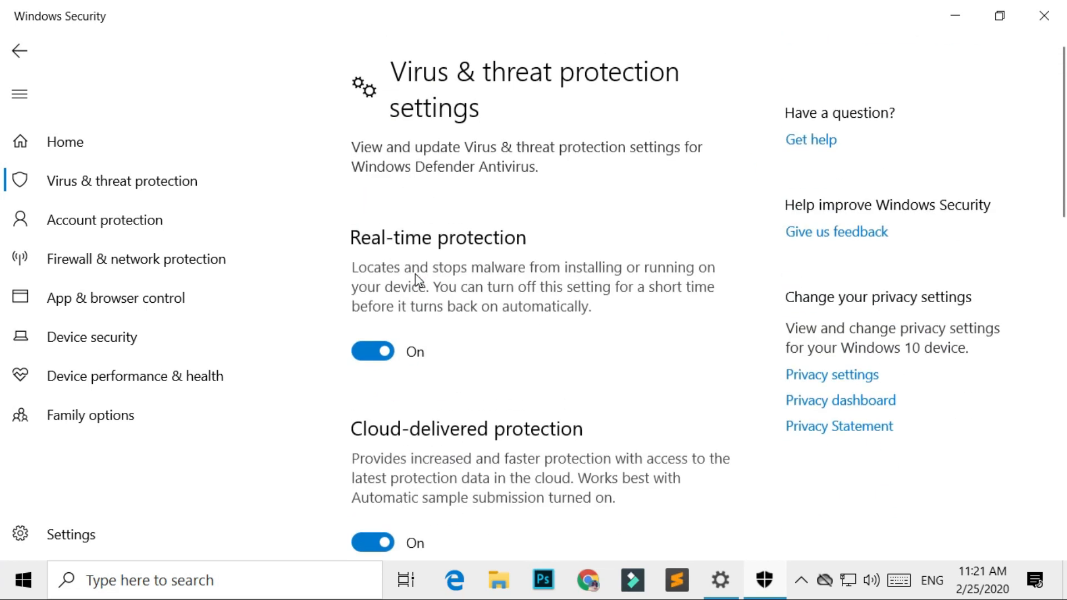
scroll(down, 3)
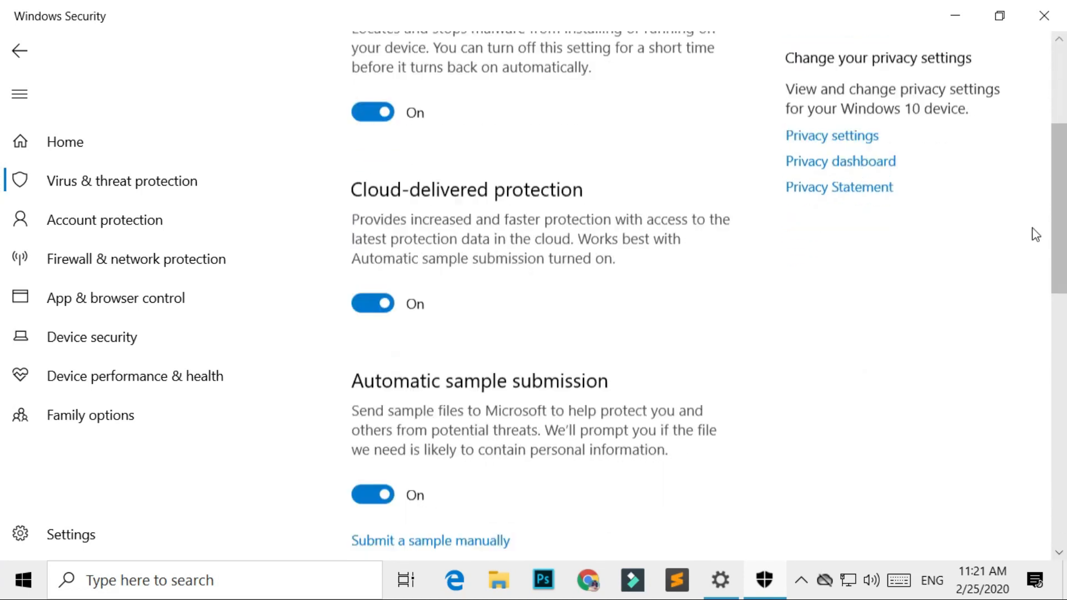
scroll(down, 3)
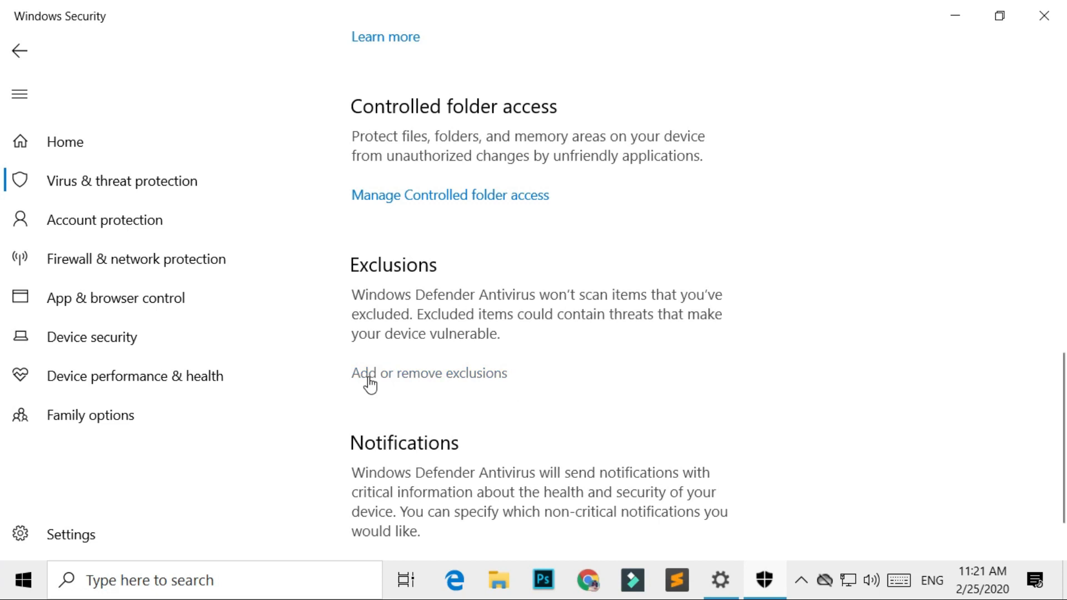
click(429, 373)
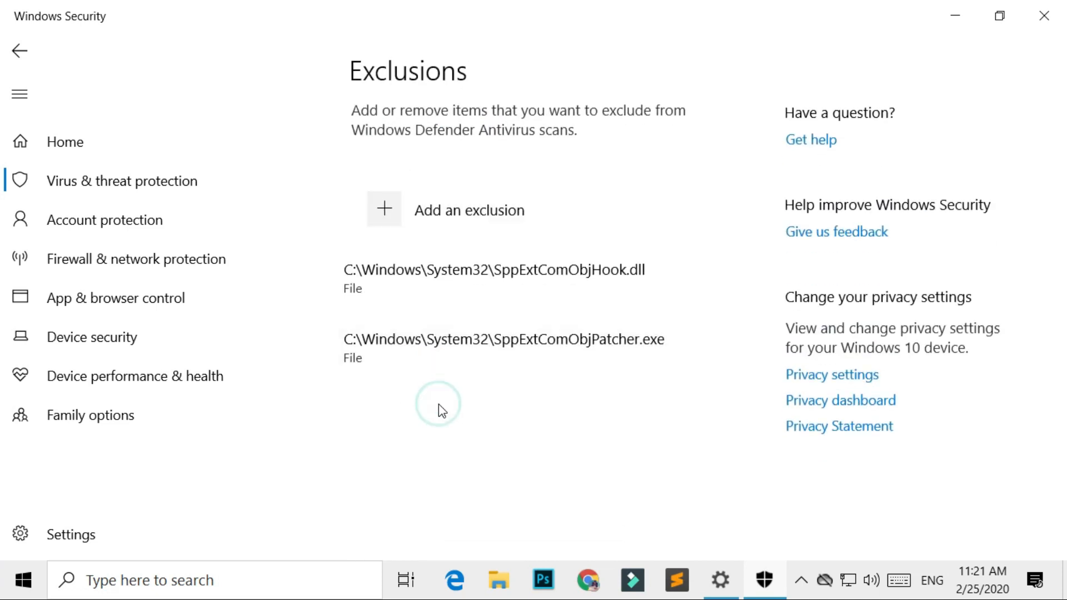
mouse_move(443, 224)
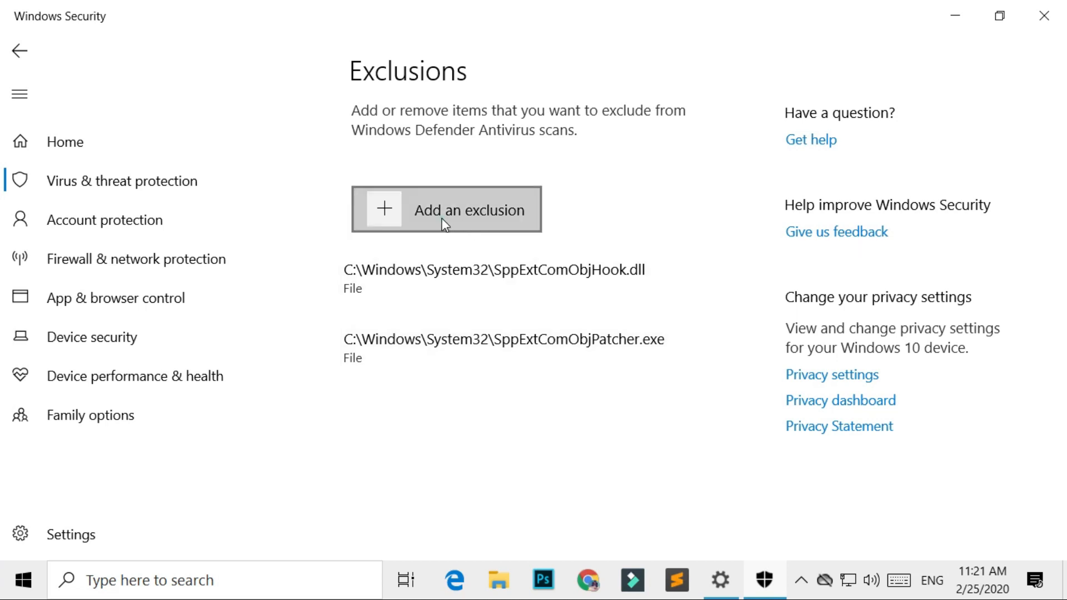
Add a file exclusion, then exclude the C:\Windows folder on Local Disk (C:)
click(446, 210)
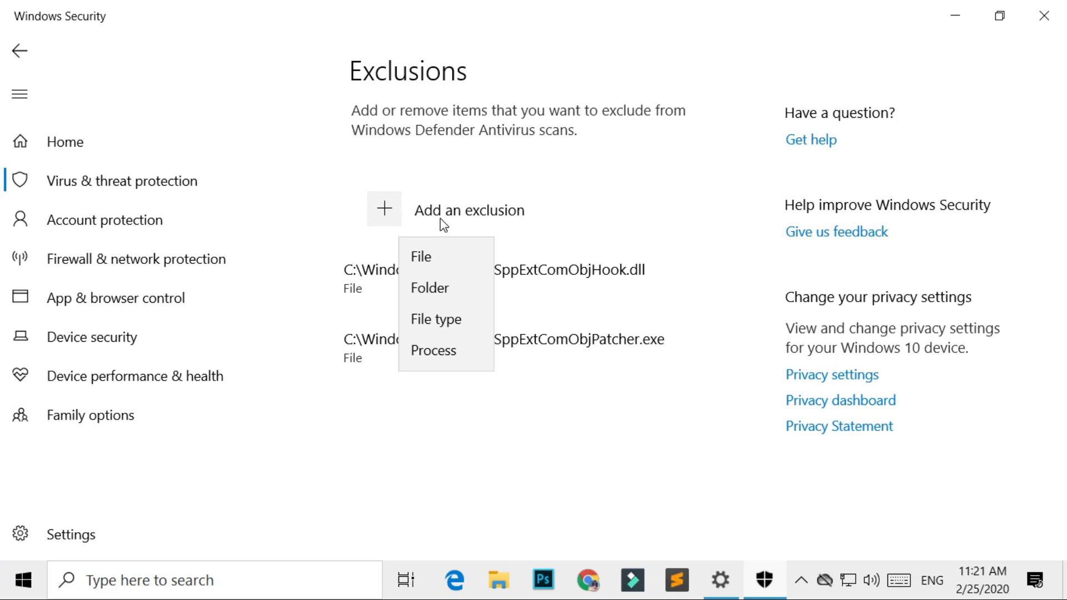
mouse_move(442, 257)
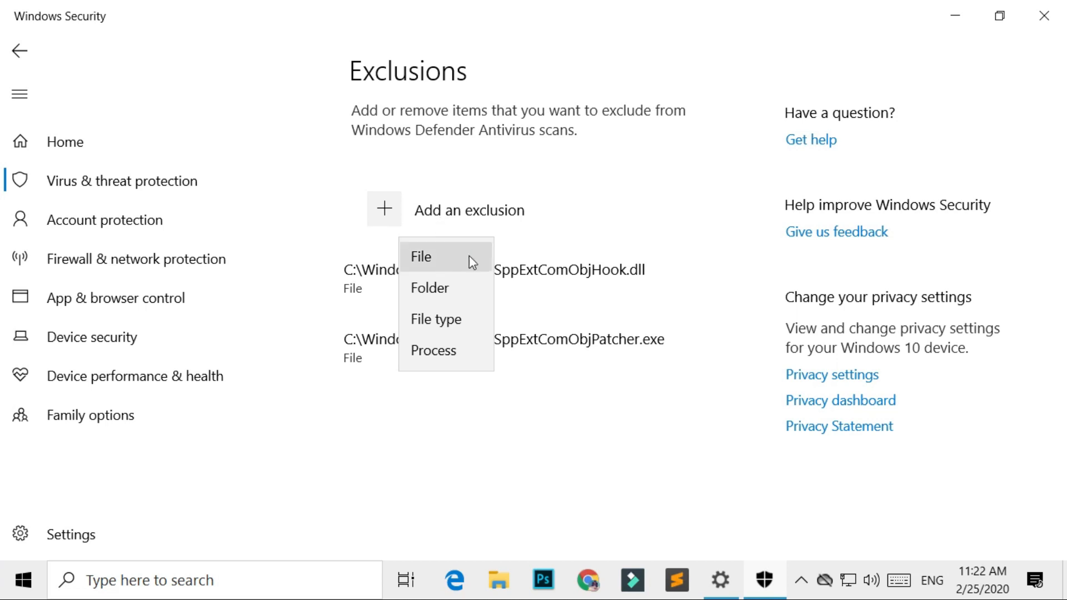
click(423, 256)
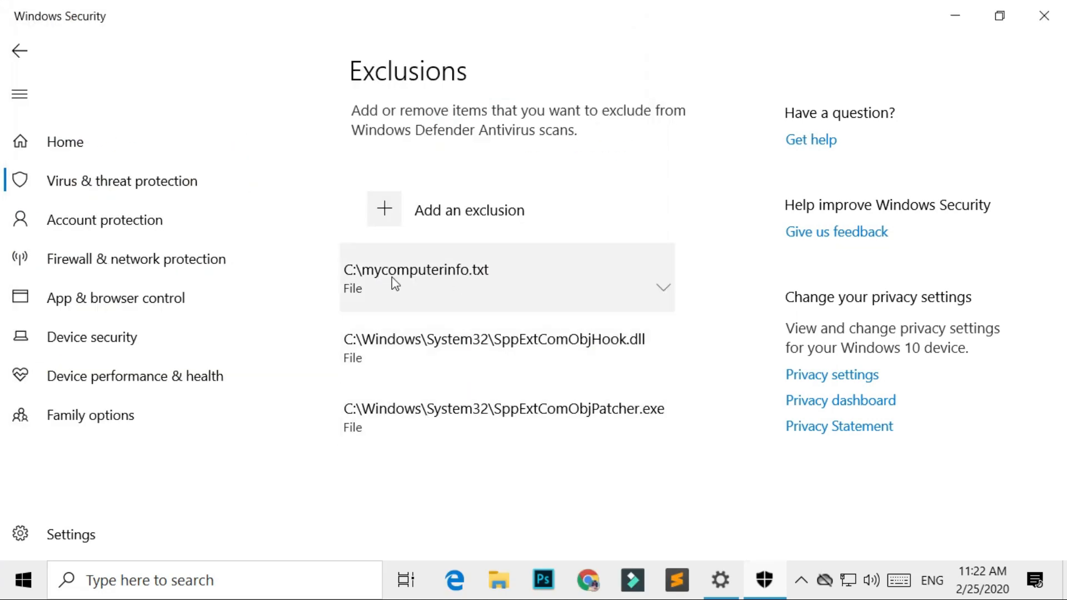
mouse_move(480, 282)
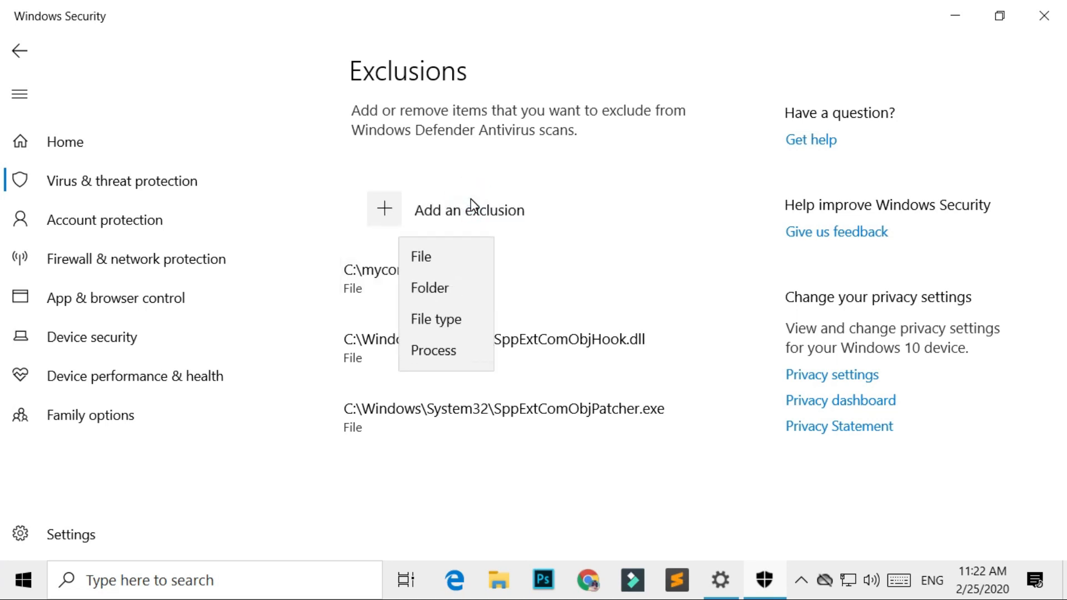
mouse_move(432, 287)
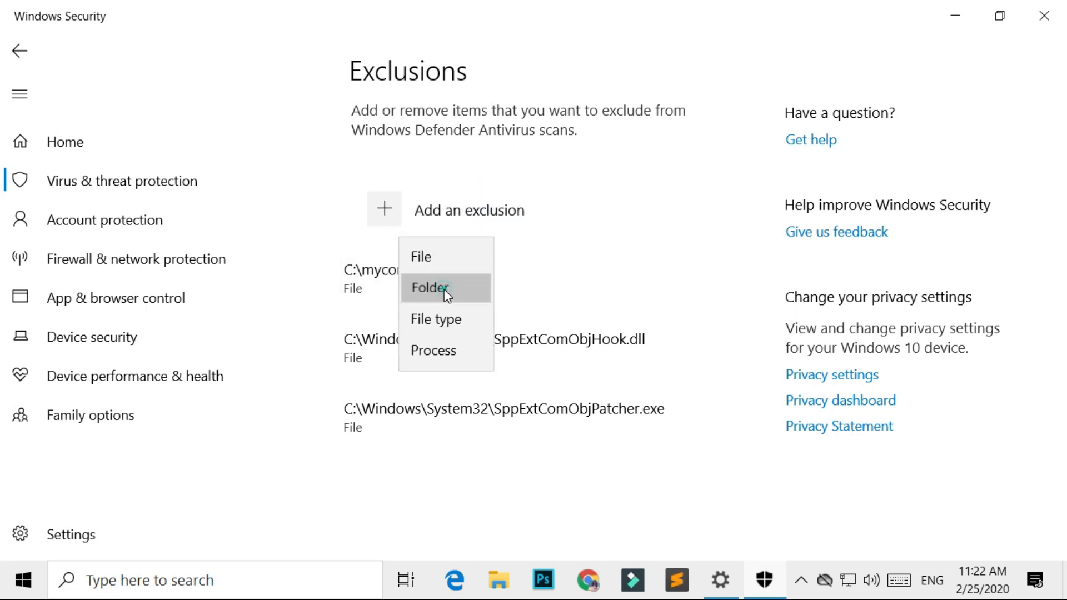
click(429, 286)
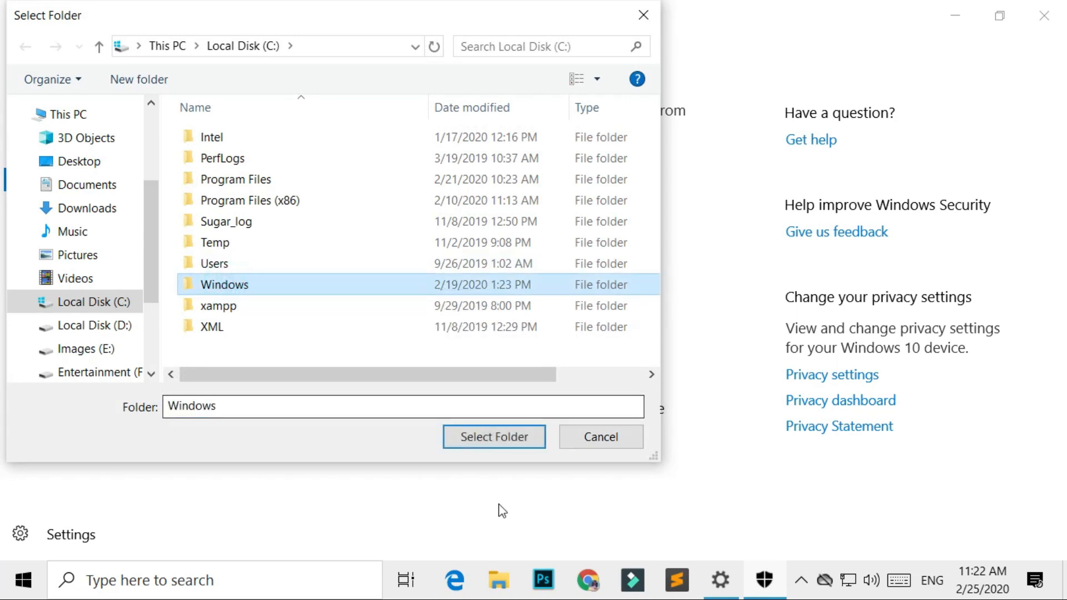
click(494, 436)
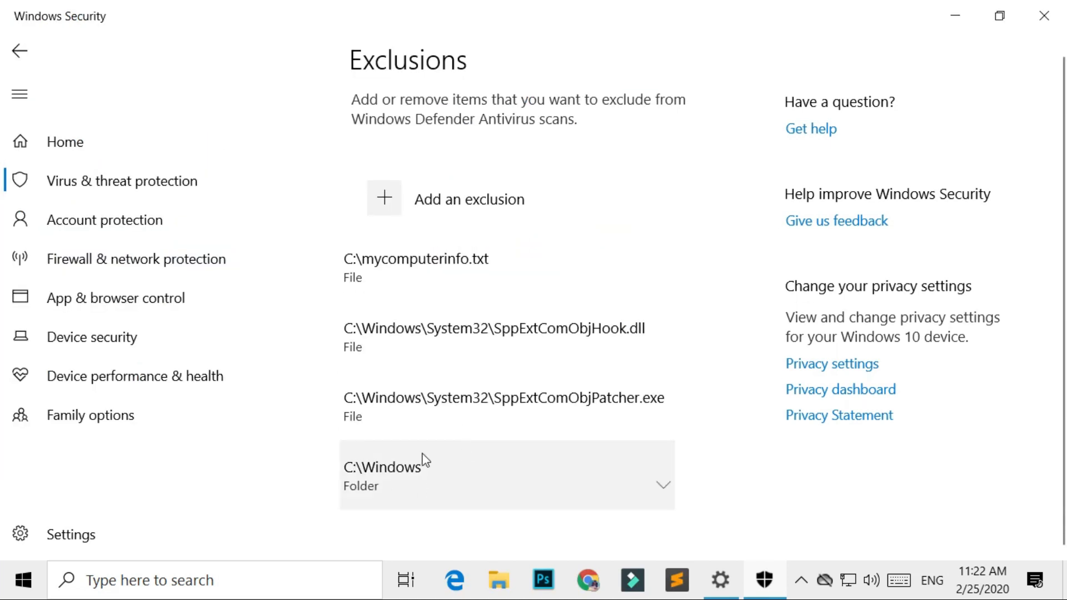
mouse_move(468, 197)
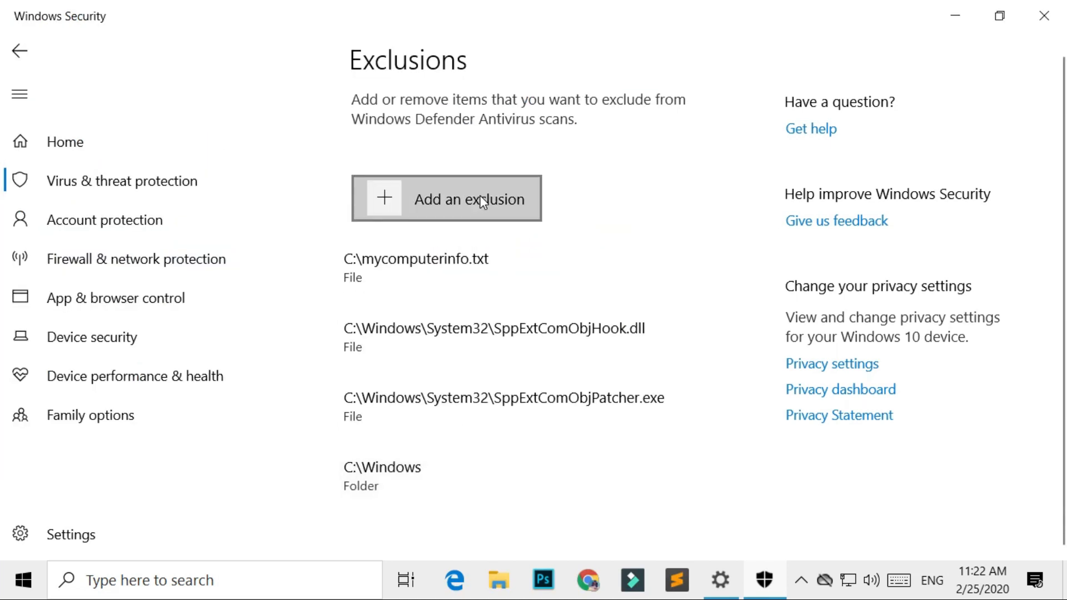
Add a file type exclusion for exe
click(468, 199)
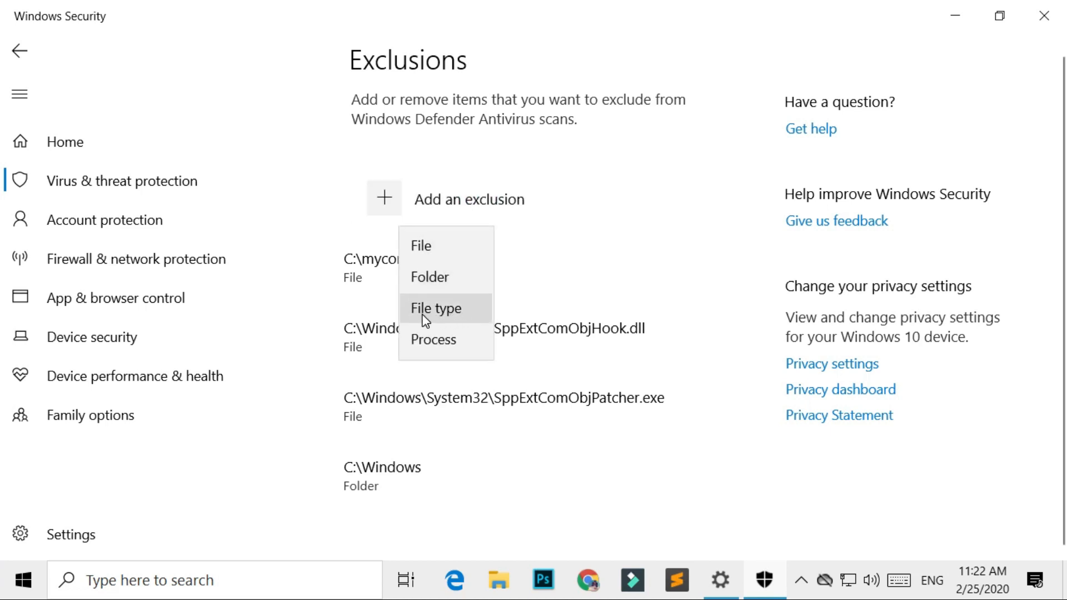
click(435, 308)
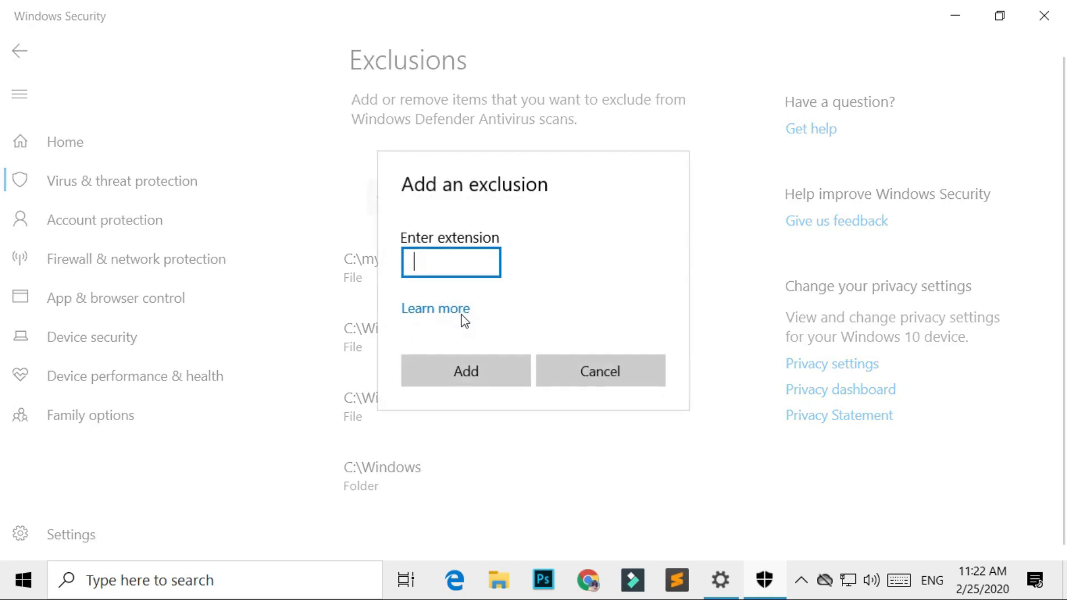
click(598, 371)
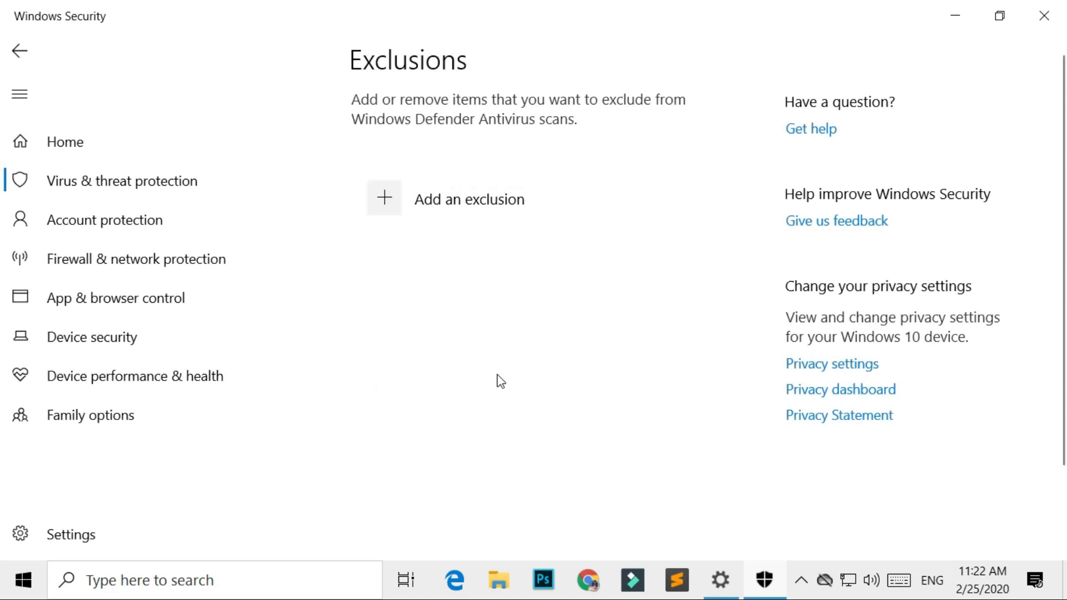
scroll(down, 3)
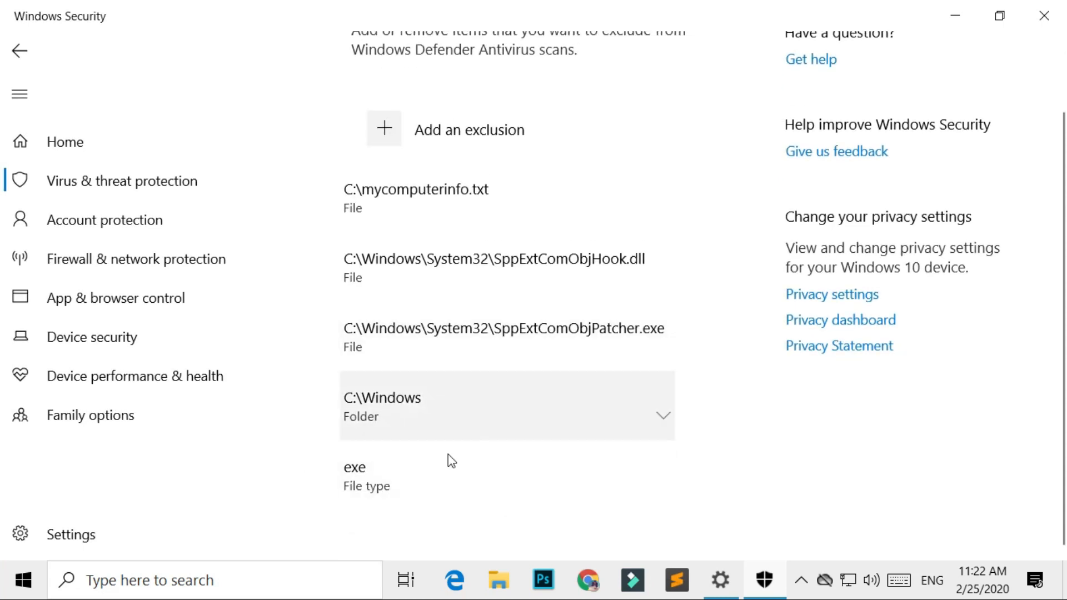
Add a process exclusion named New Tech, bringing the list to six entries
click(449, 208)
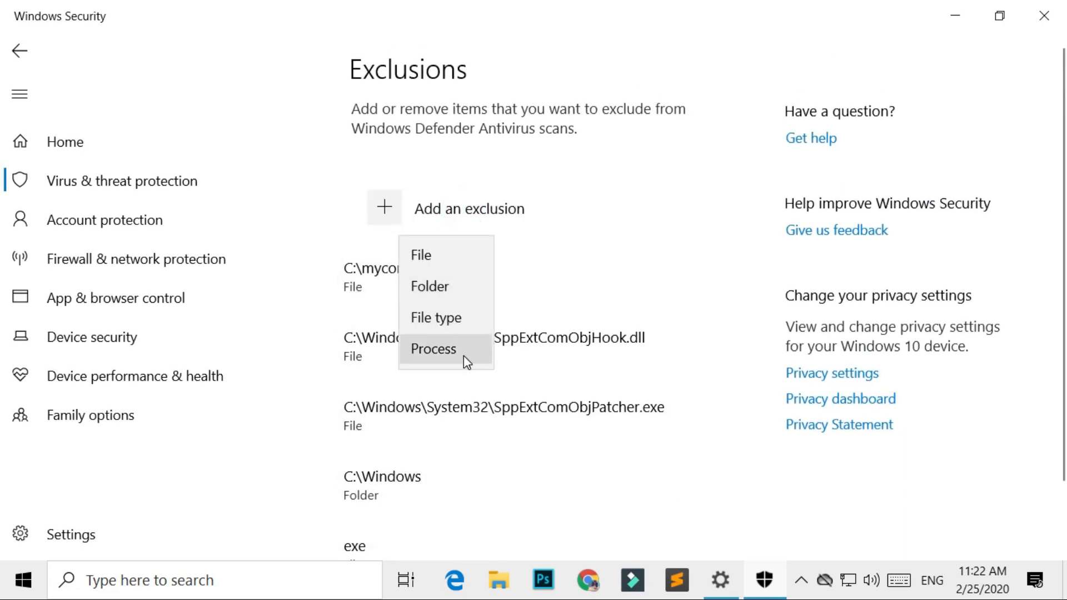
click(432, 348)
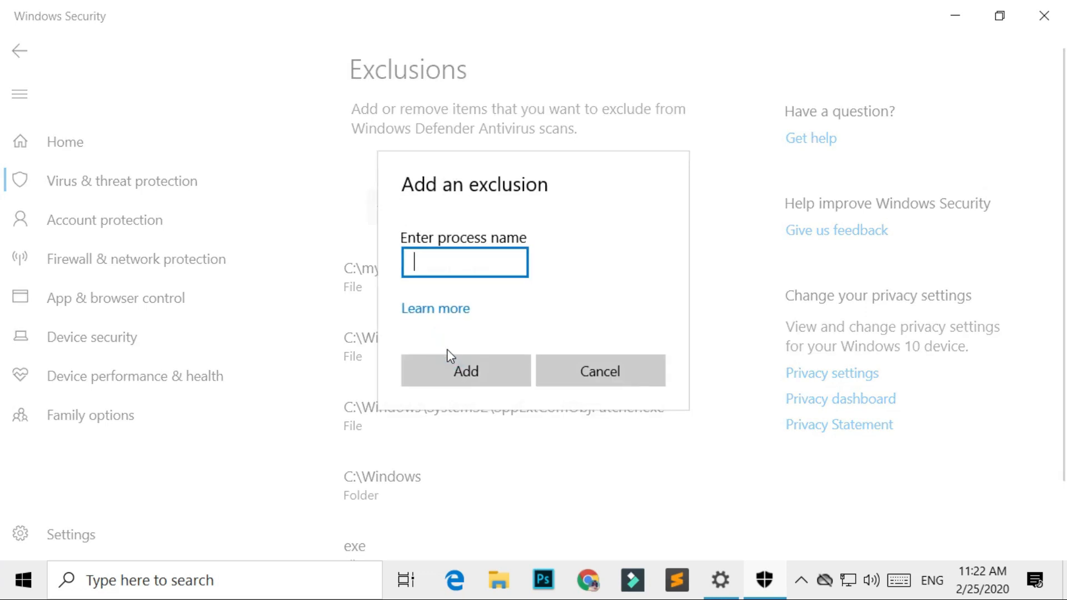
click(599, 371)
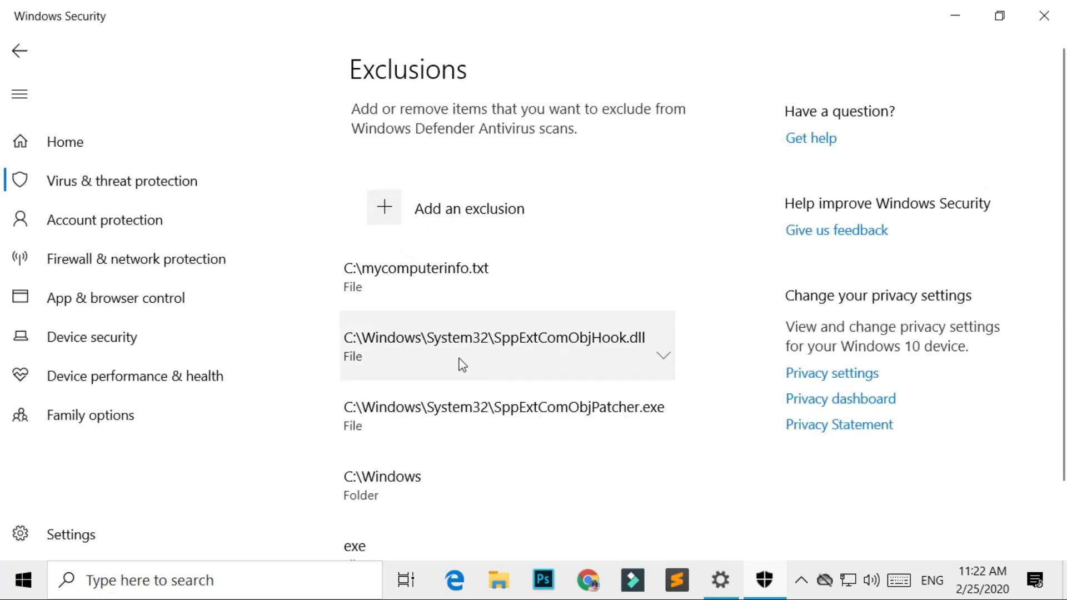
scroll(down, 3)
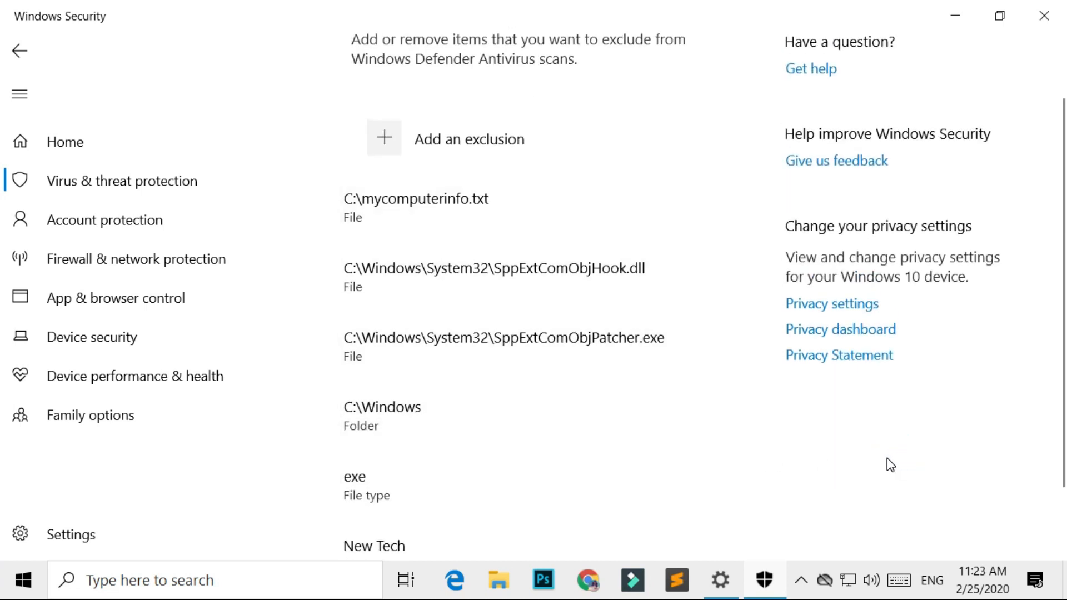
mouse_move(916, 423)
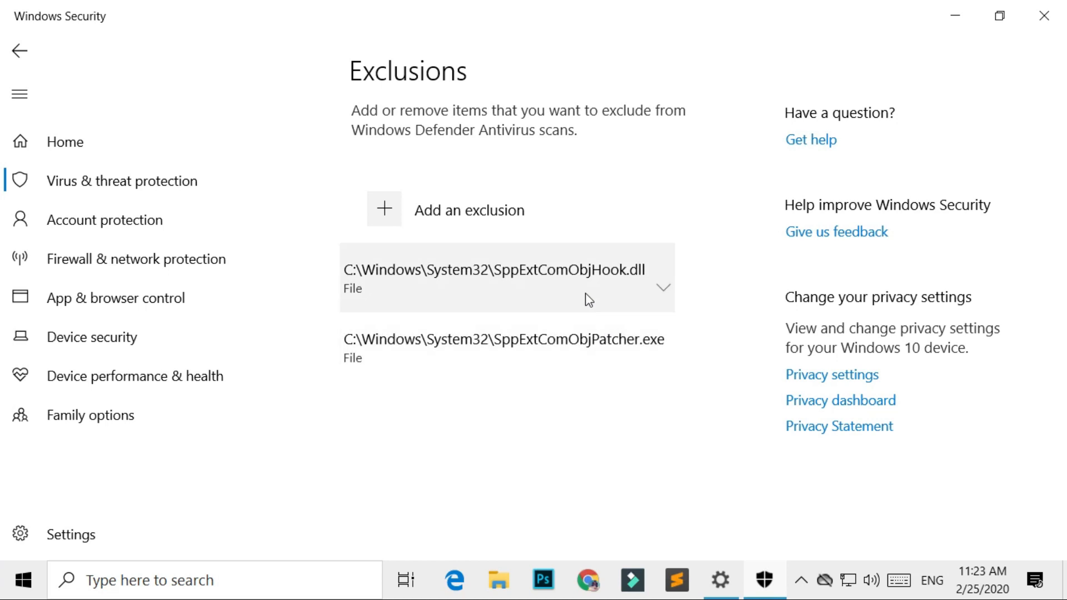
Remove the SppExtComObjHook.dll and SppExtComObjPatcher.exe file exclusions
click(663, 287)
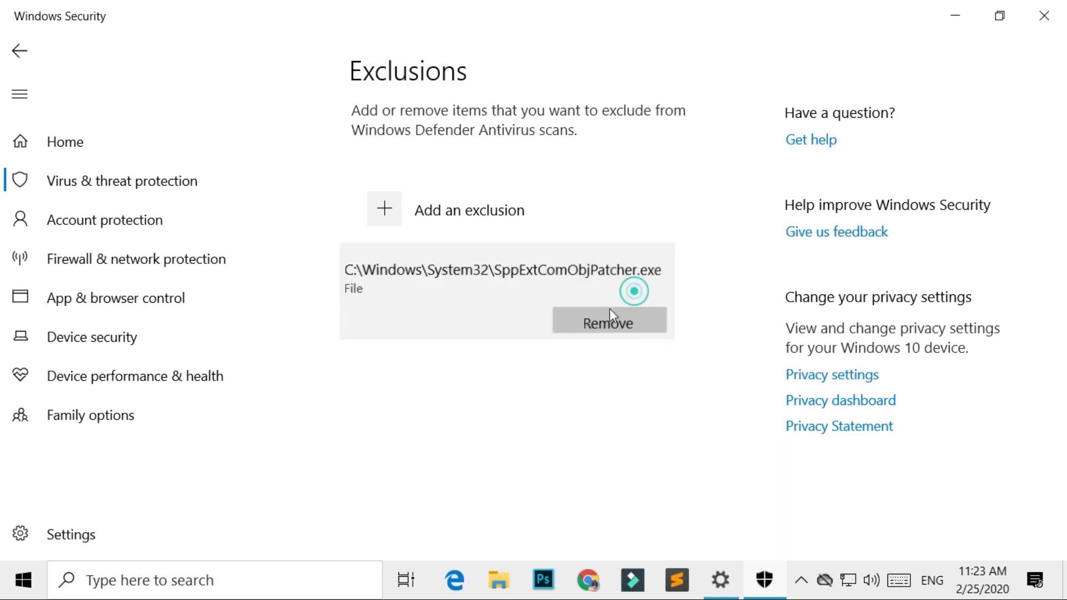
click(609, 322)
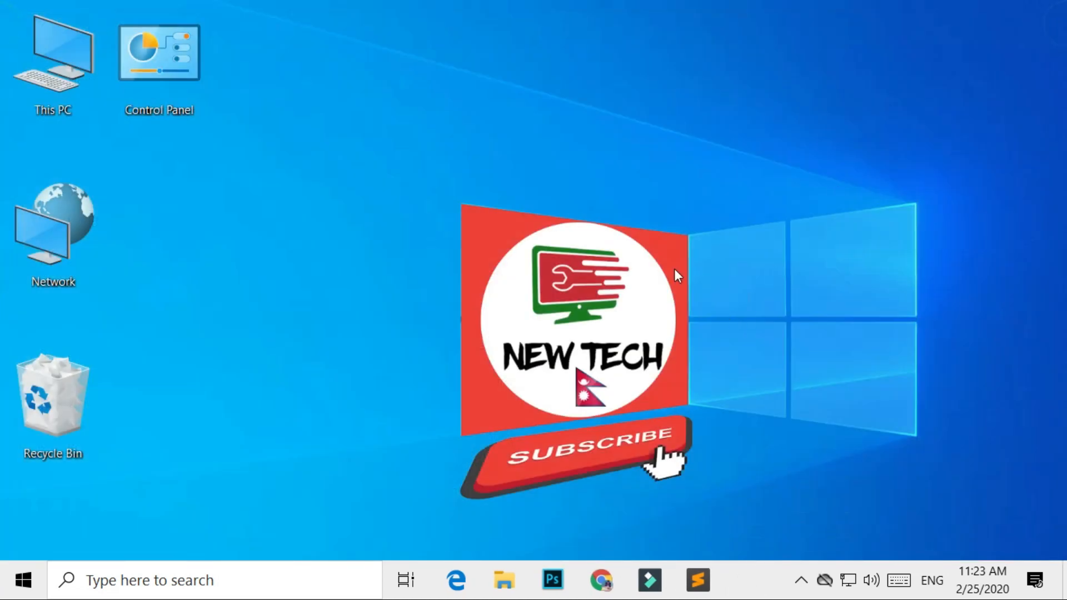
mouse_move(848, 151)
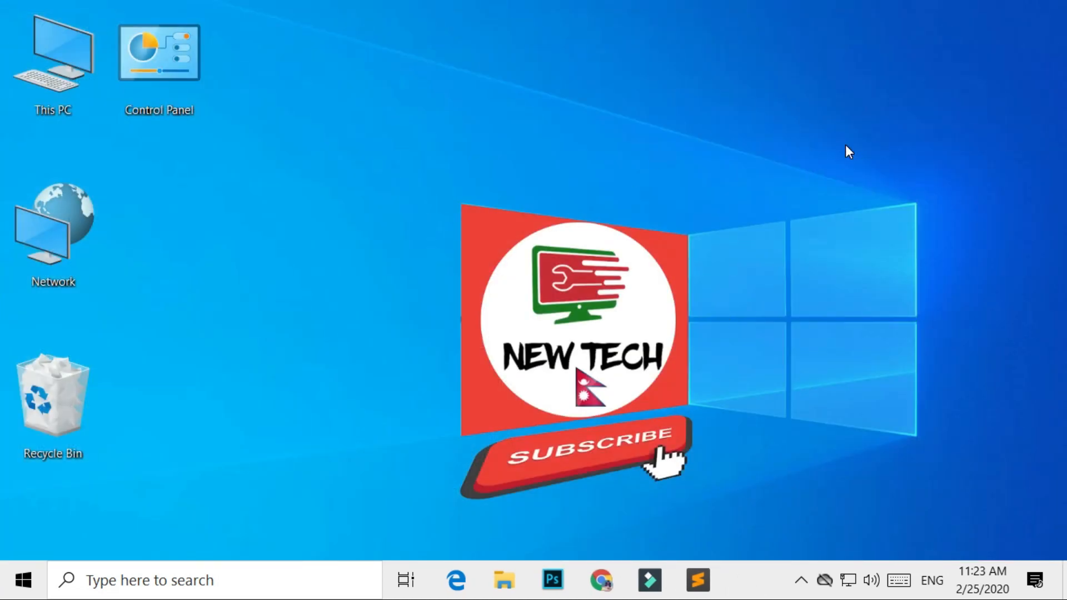